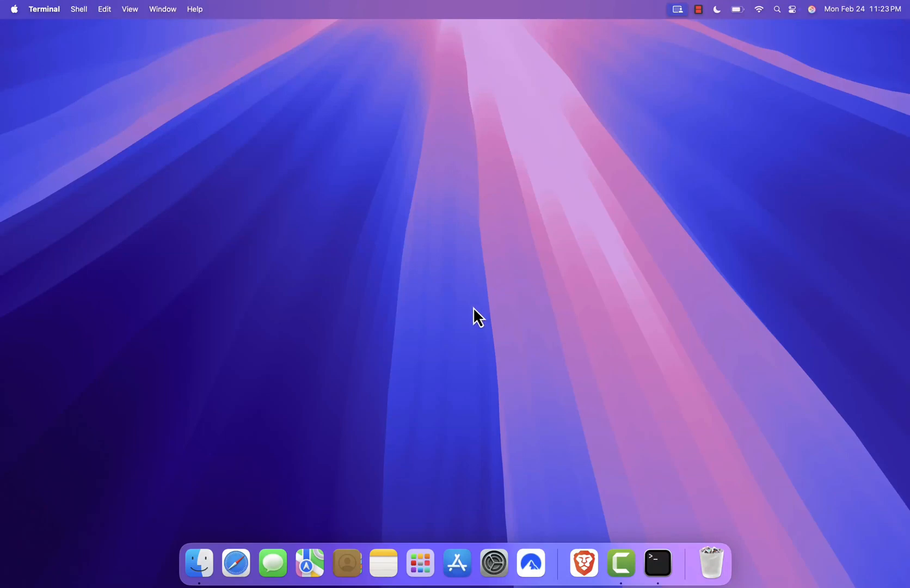
pyautogui.moveTo(471, 457)
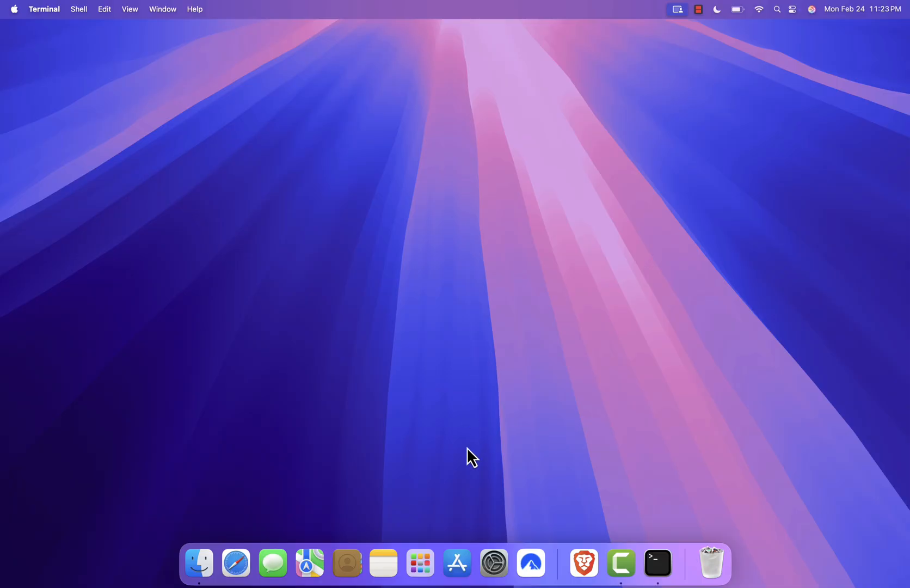
# Launch the App Store and show the Account page listing purchased Mac apps.
pyautogui.click(457, 562)
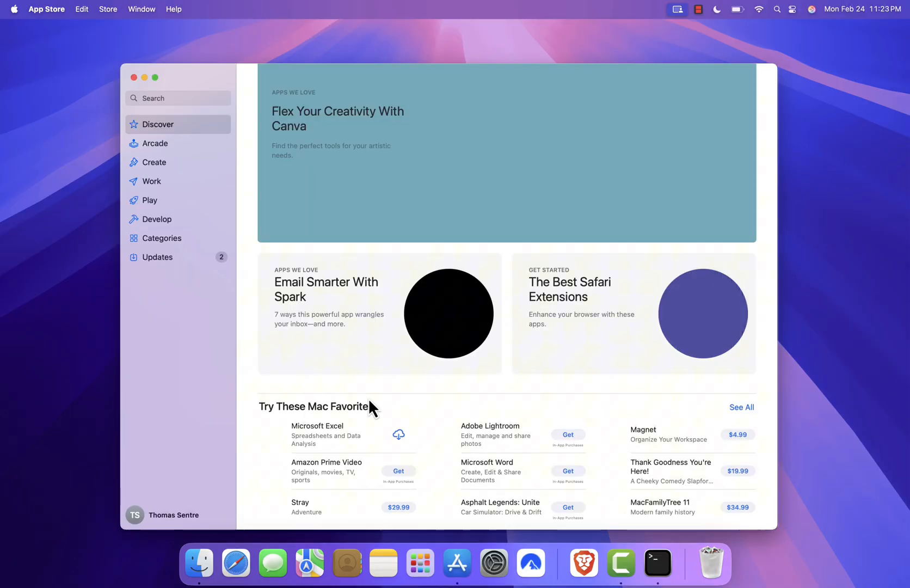
pyautogui.click(174, 515)
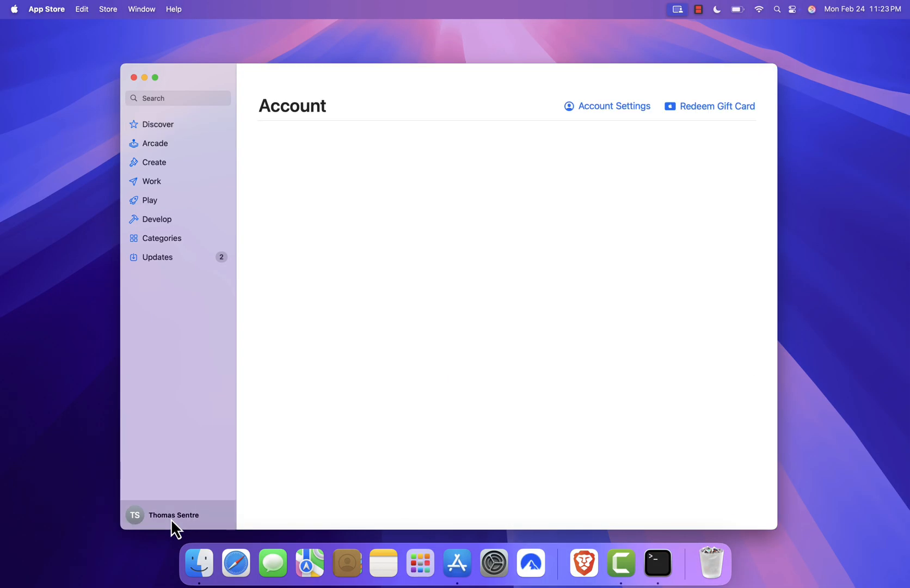
pyautogui.click(173, 515)
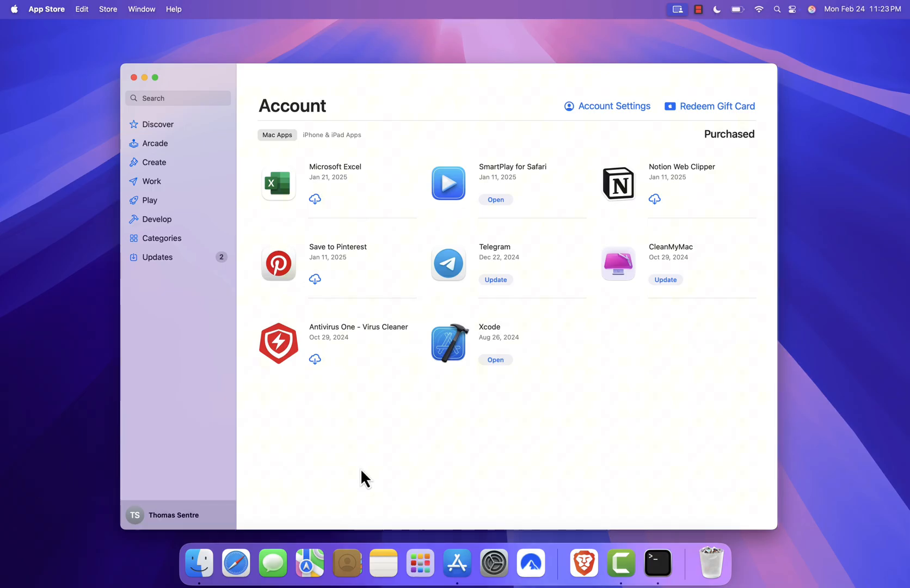
pyautogui.moveTo(358, 455)
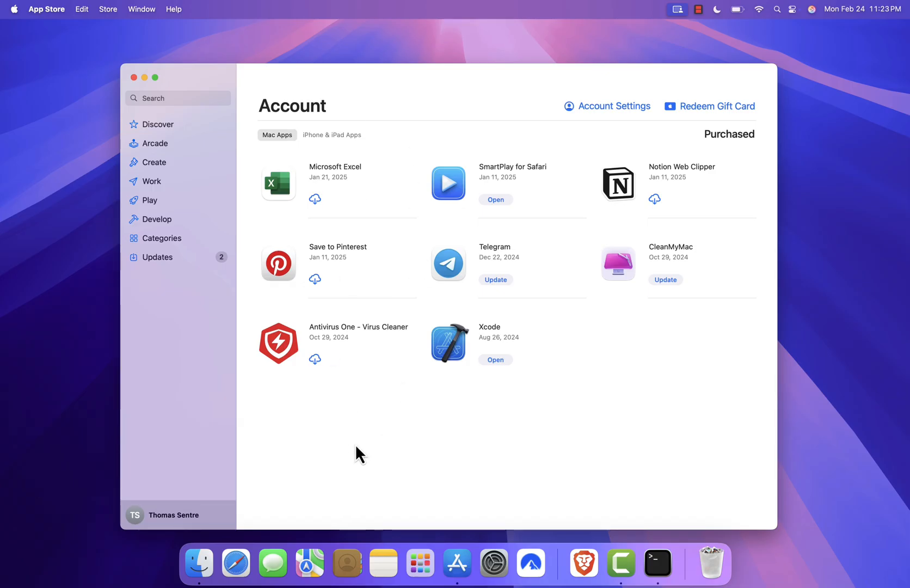
pyautogui.moveTo(409, 112)
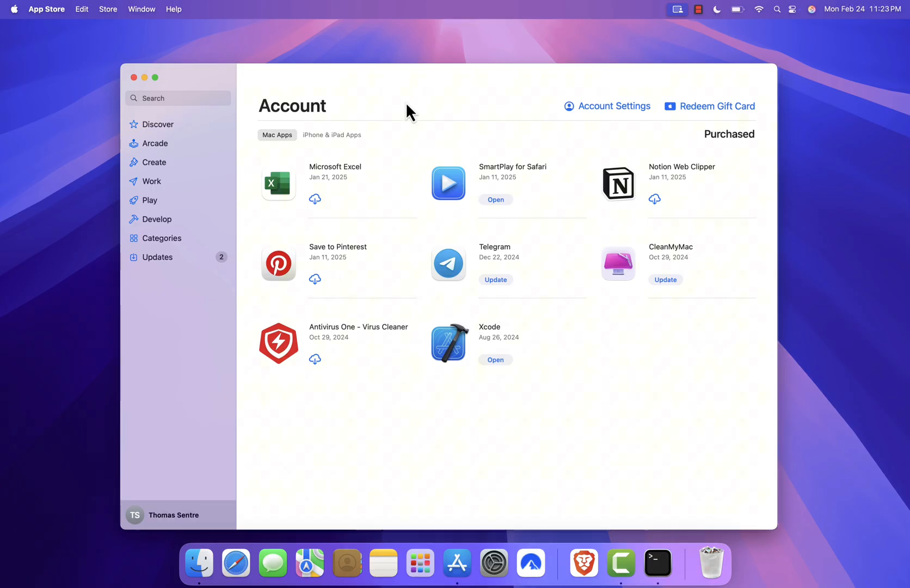
pyautogui.moveTo(345, 146)
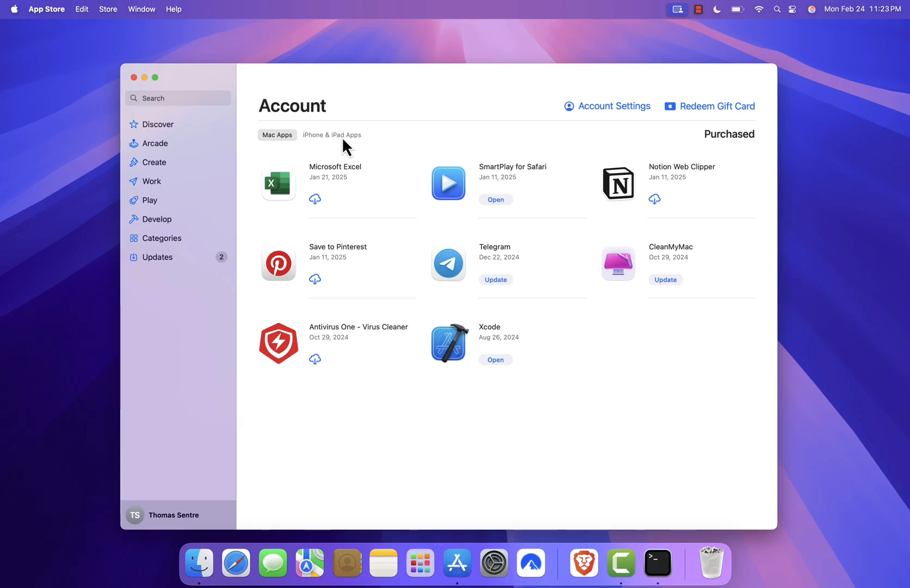
# Switch the purchased list to iPhone & iPad Apps, where Among Us! is available to download.
pyautogui.click(331, 135)
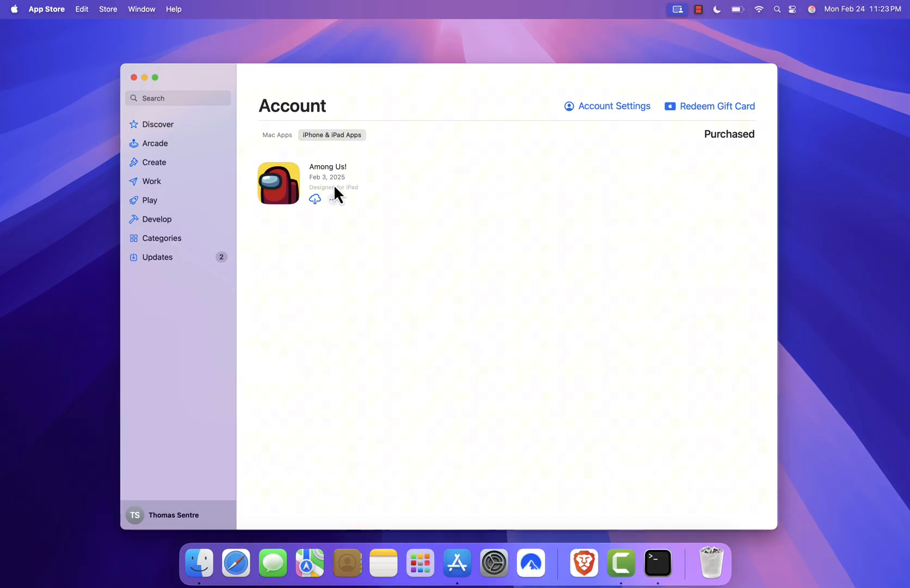
pyautogui.moveTo(402, 319)
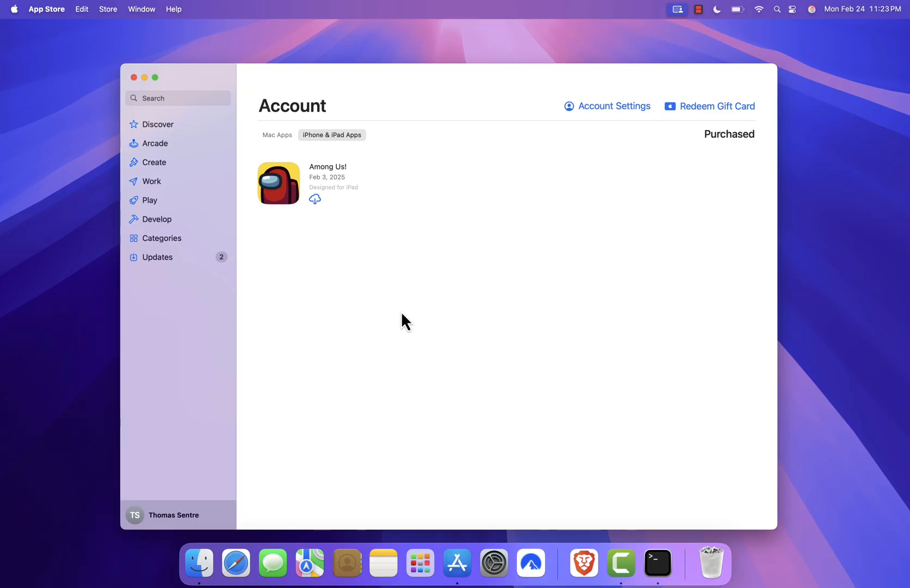
pyautogui.moveTo(428, 279)
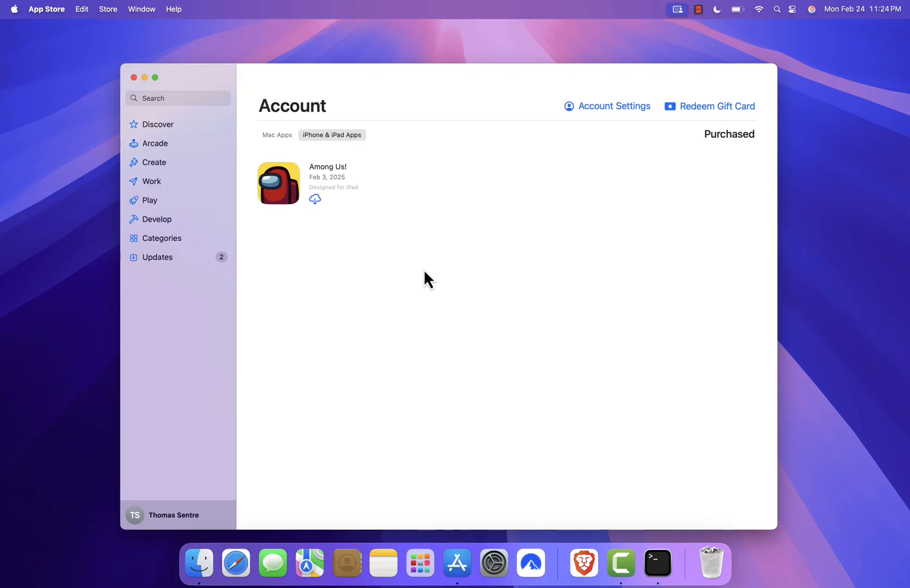
pyautogui.moveTo(534, 165)
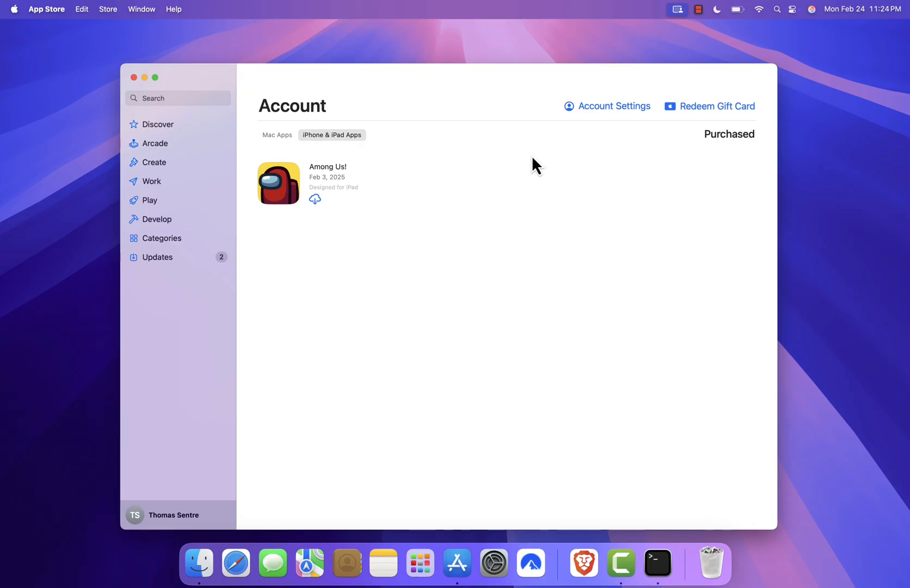